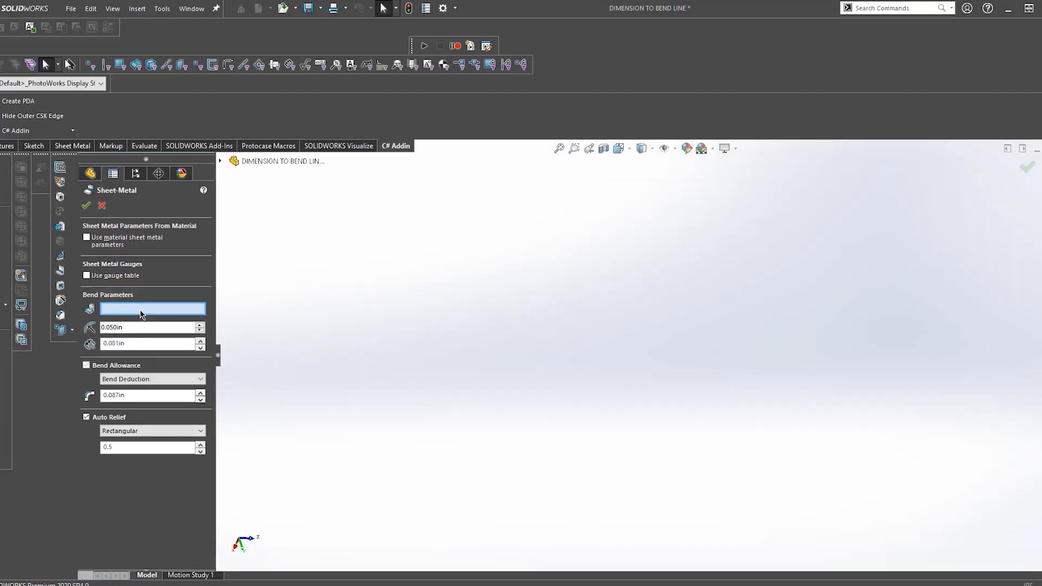
# - Create a new assembly and place the DIMENSION TO BEND LINE bracket at the origin
pyautogui.click(141, 309)
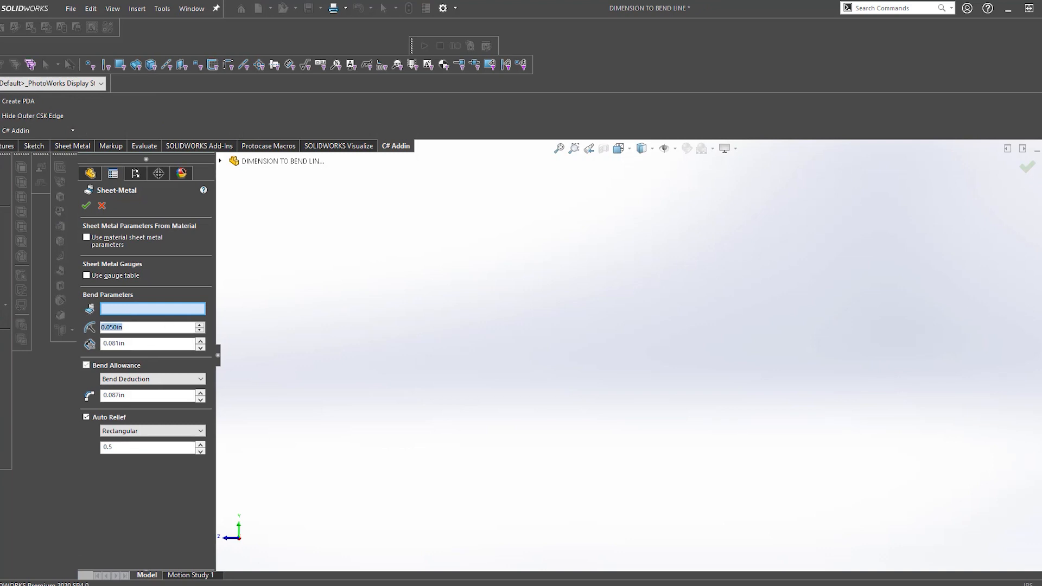
pyautogui.click(86, 205)
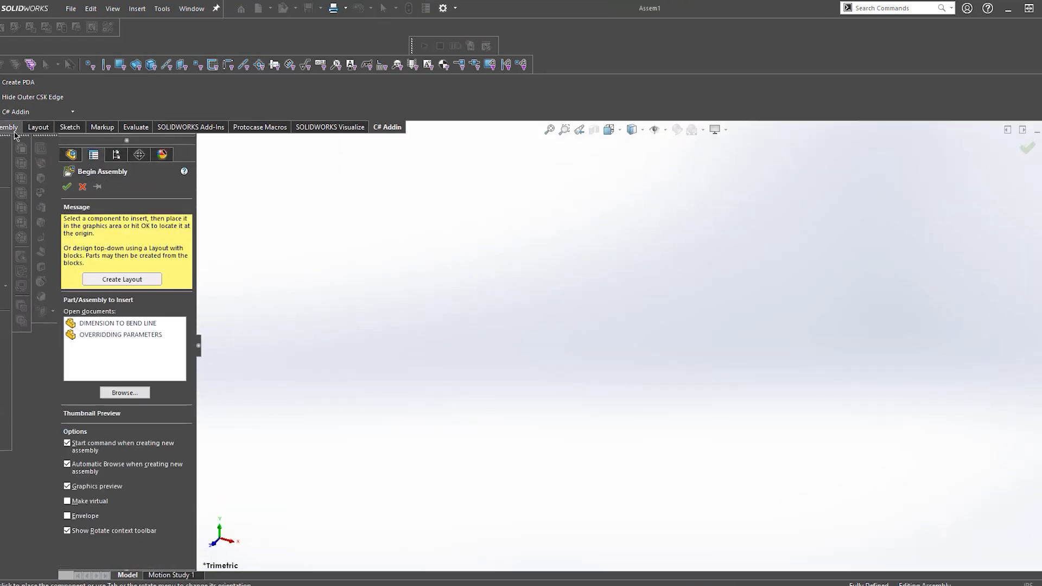
pyautogui.click(118, 322)
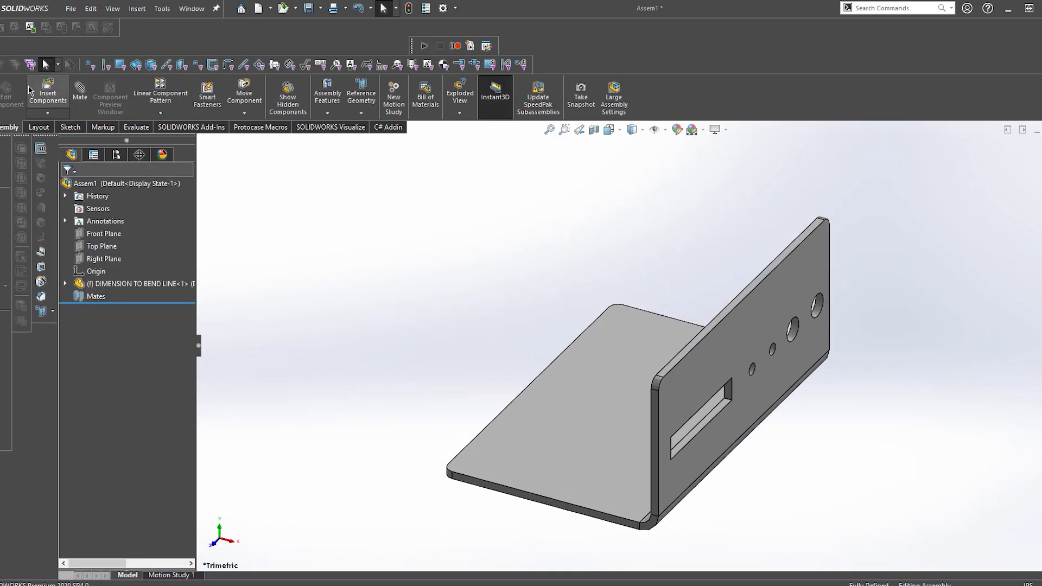
# - Browse for DIMENSION TO BEND LINE REF PART, place it beside the bracket, and zoom in
pyautogui.click(48, 92)
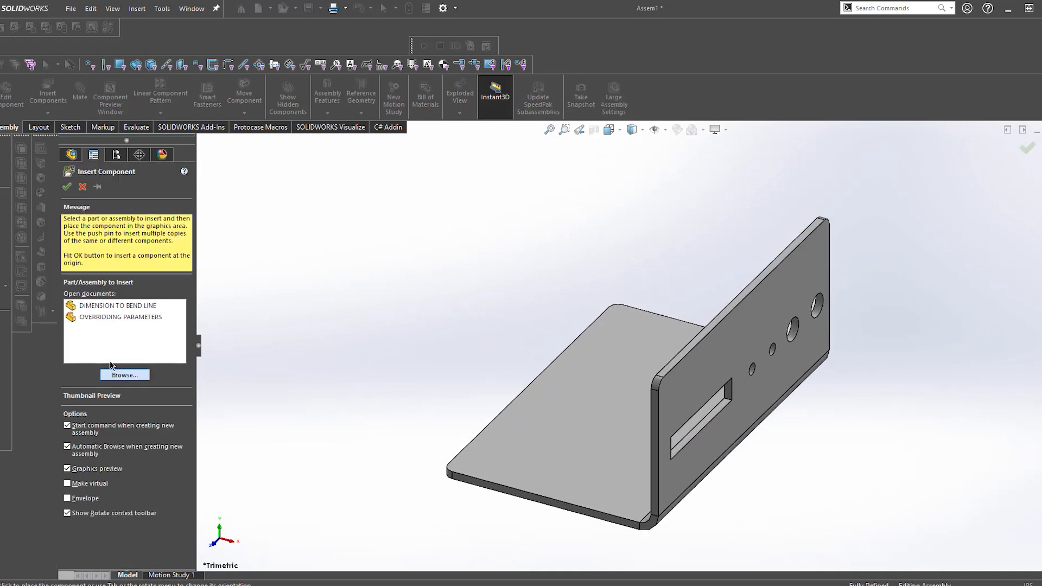
pyautogui.click(124, 375)
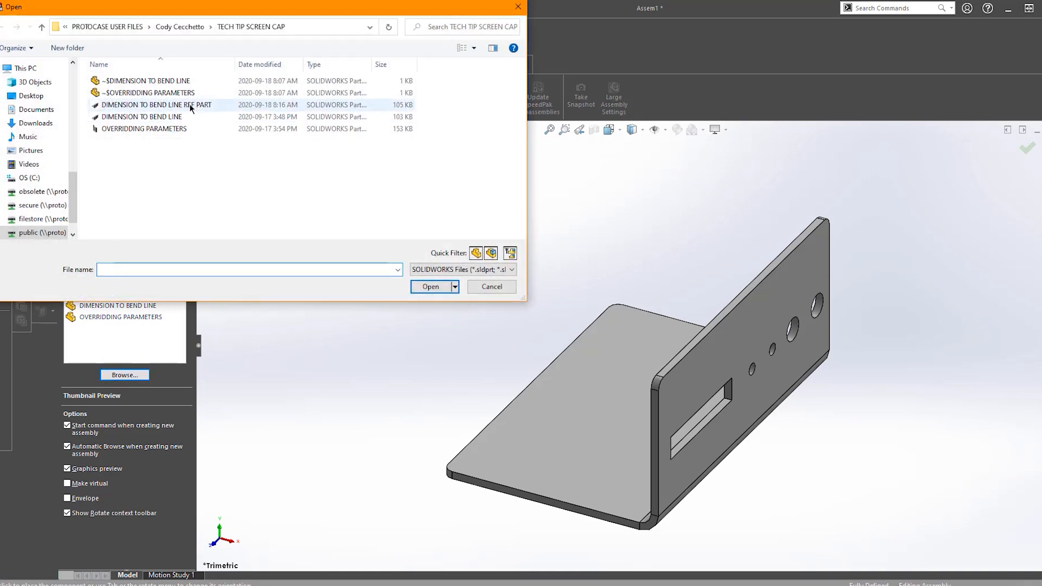
pyautogui.click(491, 286)
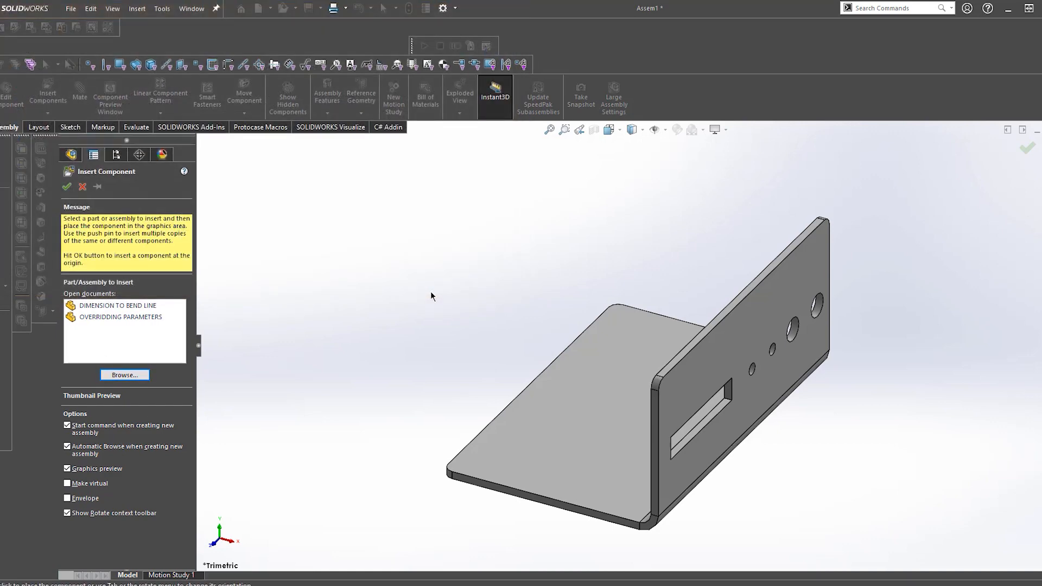
pyautogui.click(499, 419)
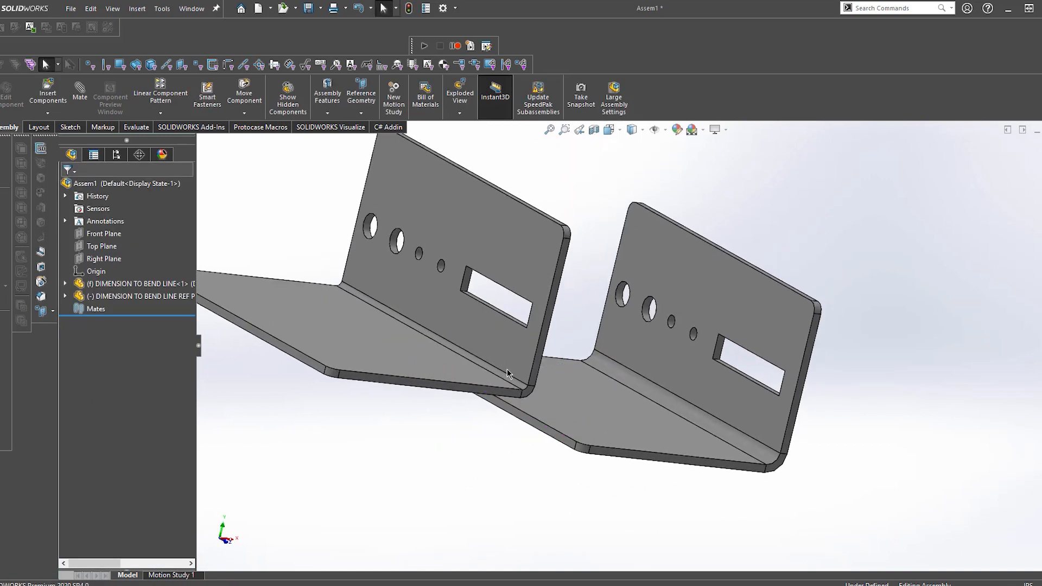
pyautogui.moveTo(508, 379)
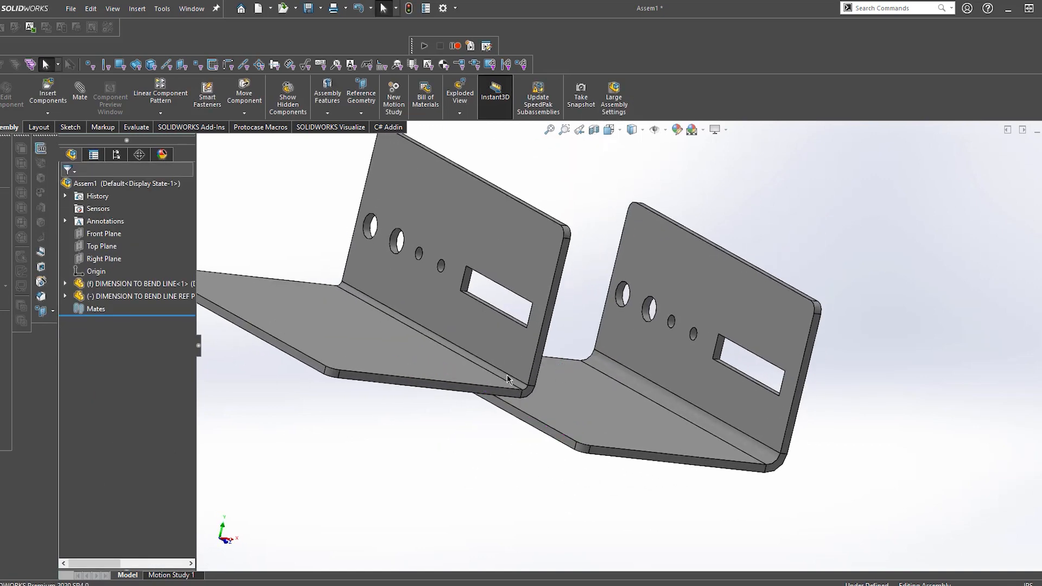
pyautogui.click(521, 369)
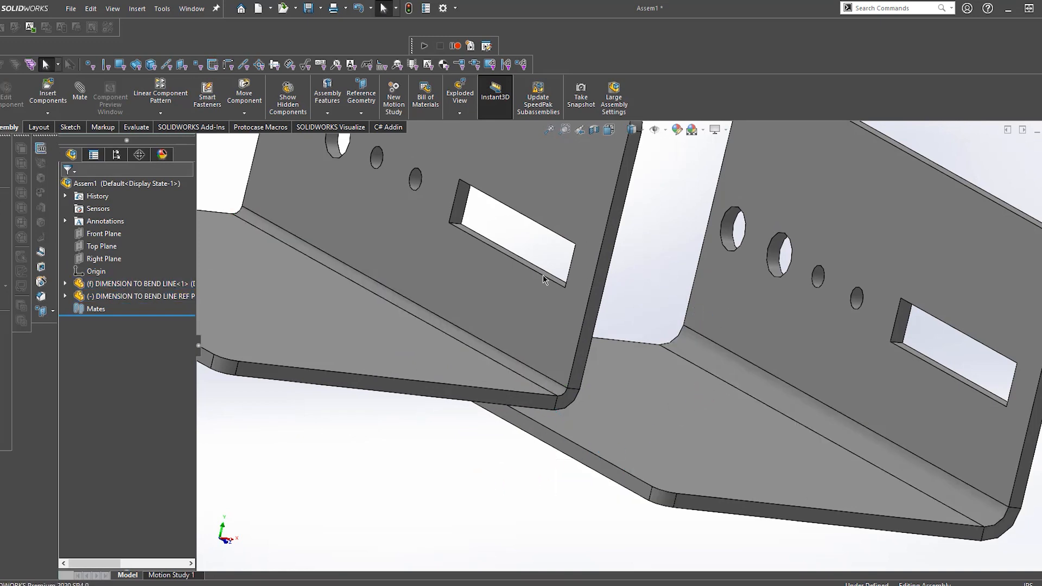
# - Colour the reference bracket blue, then open the original part without saving the assembly
pyautogui.rightClick(545, 279)
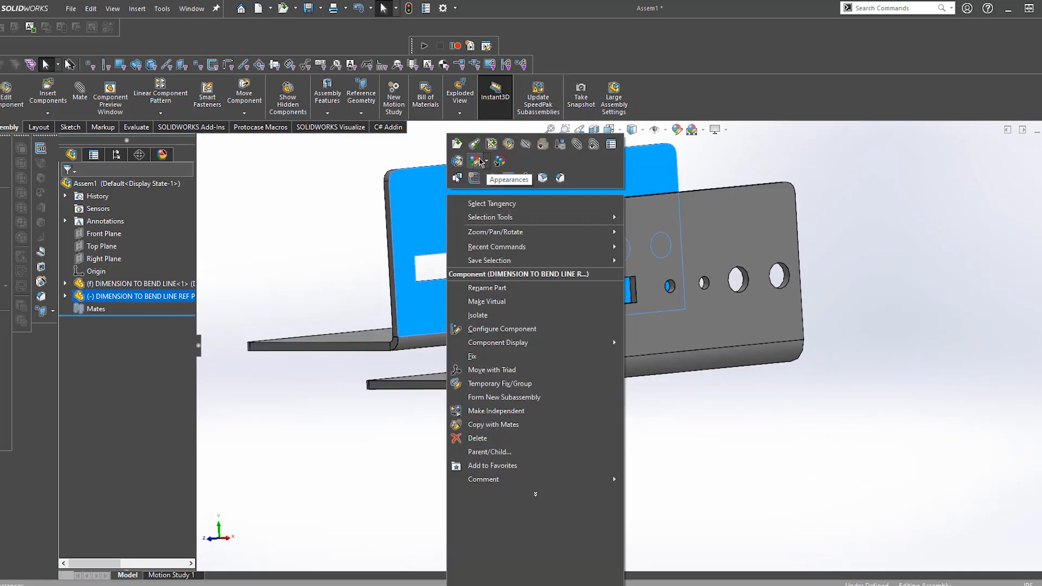
pyautogui.click(292, 163)
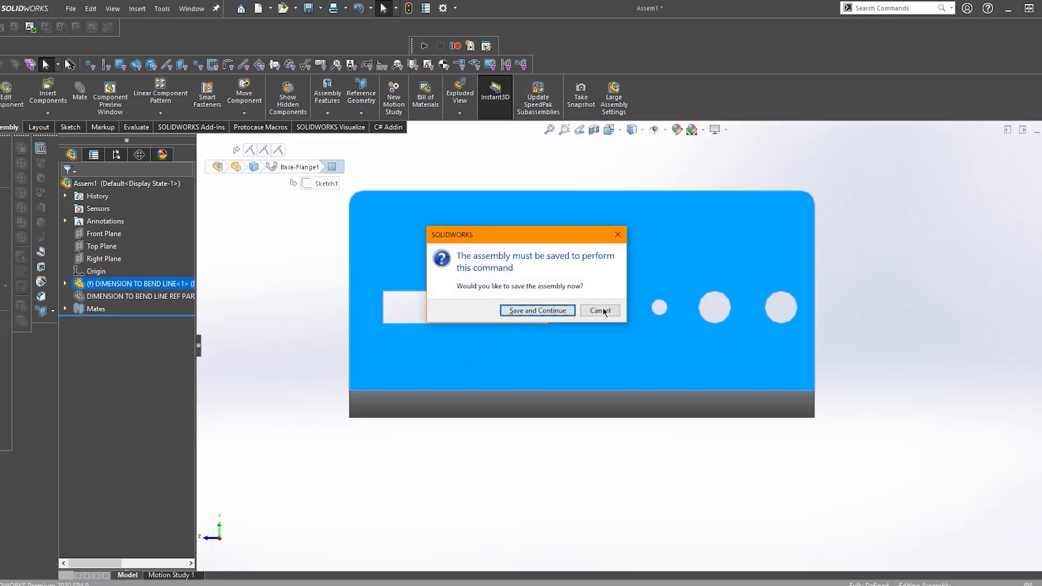
pyautogui.click(536, 311)
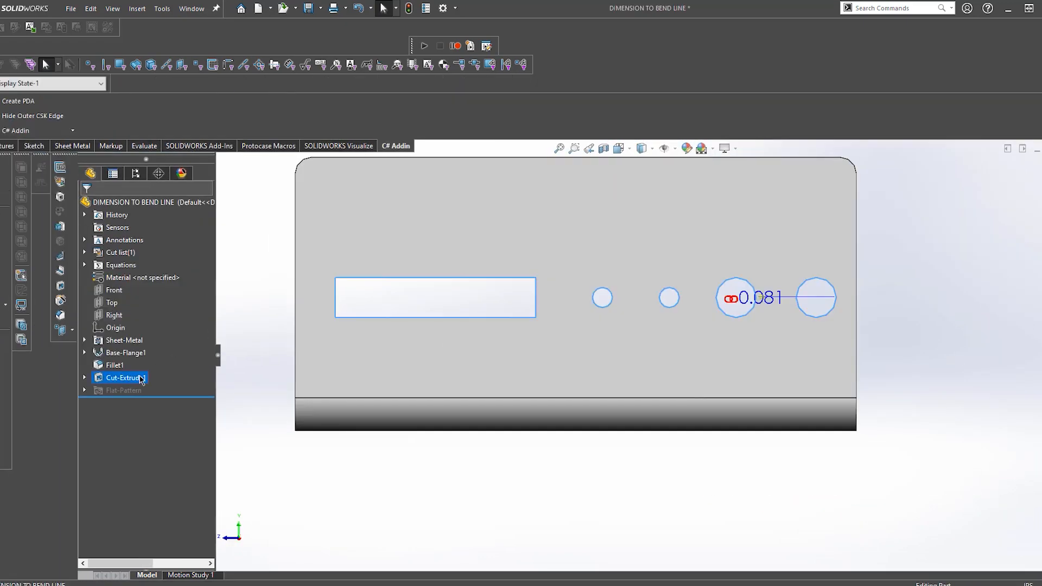